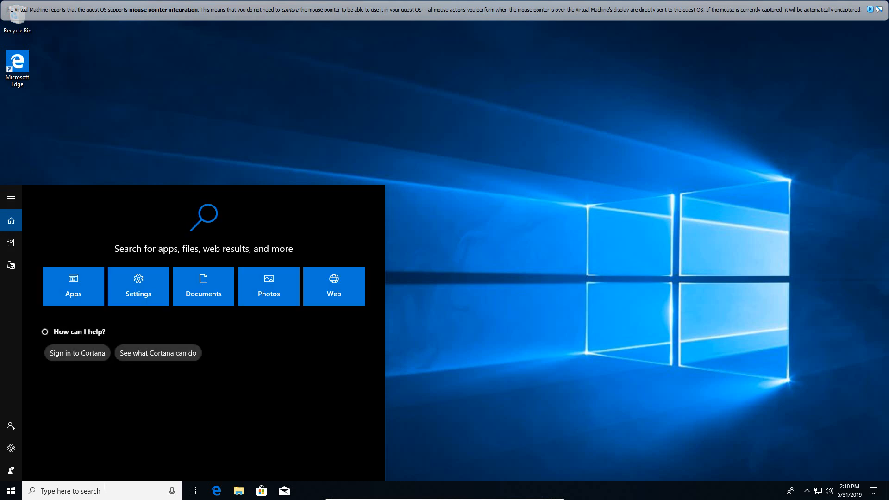
Search 'turn windows features on or off' and launch the Windows Features dialog.
type("turn windows features on or off")
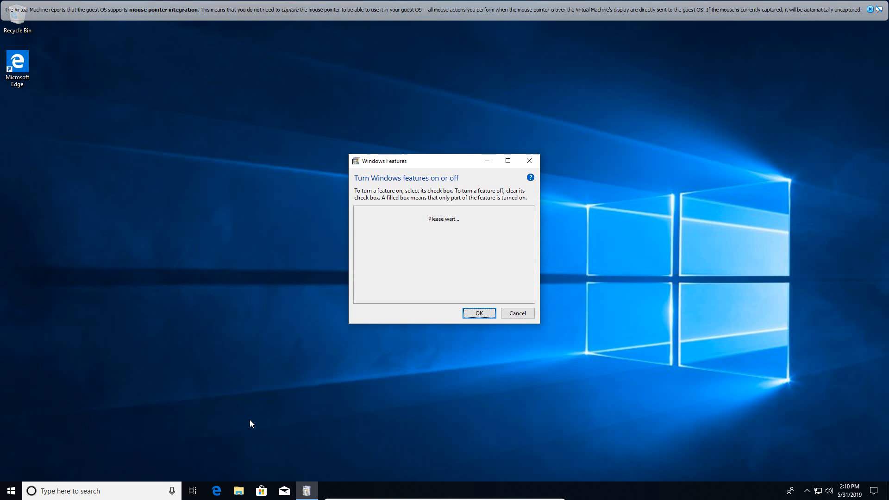
mouse_move(242, 401)
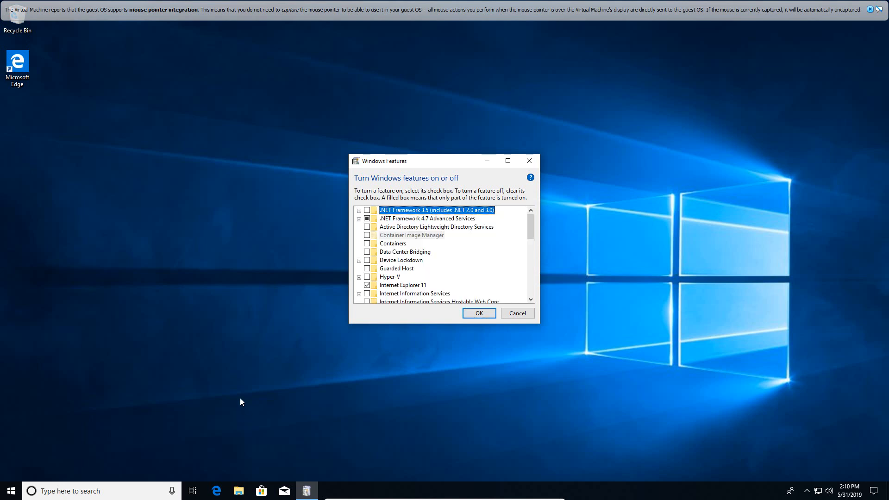
mouse_move(355, 405)
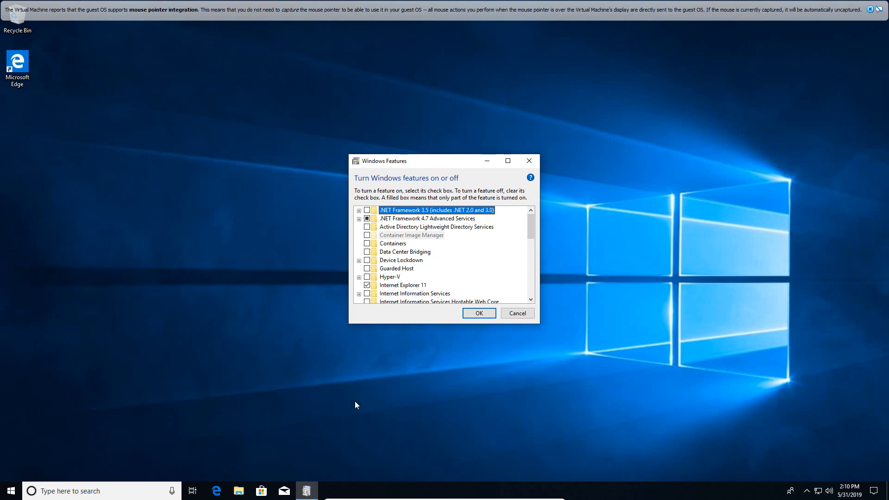
mouse_move(490, 363)
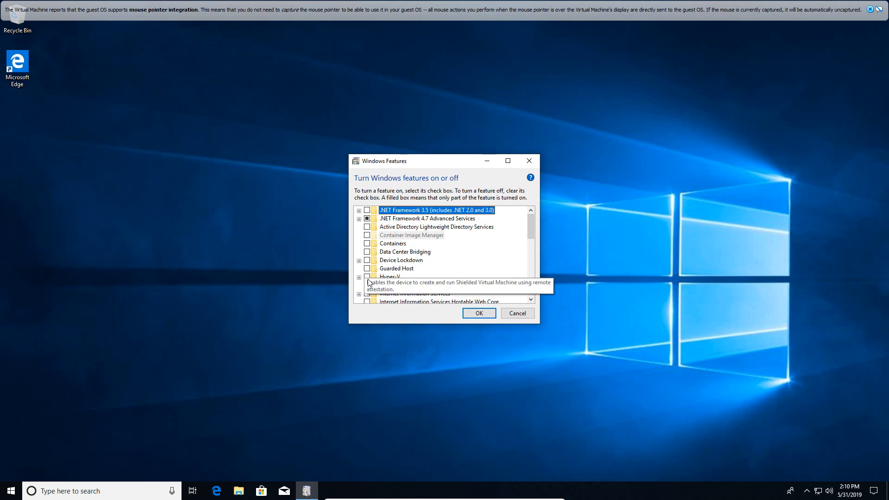
Tick the Hyper-V checkbox, then tick Virtual Machine Platform further down the list.
left_click(390, 277)
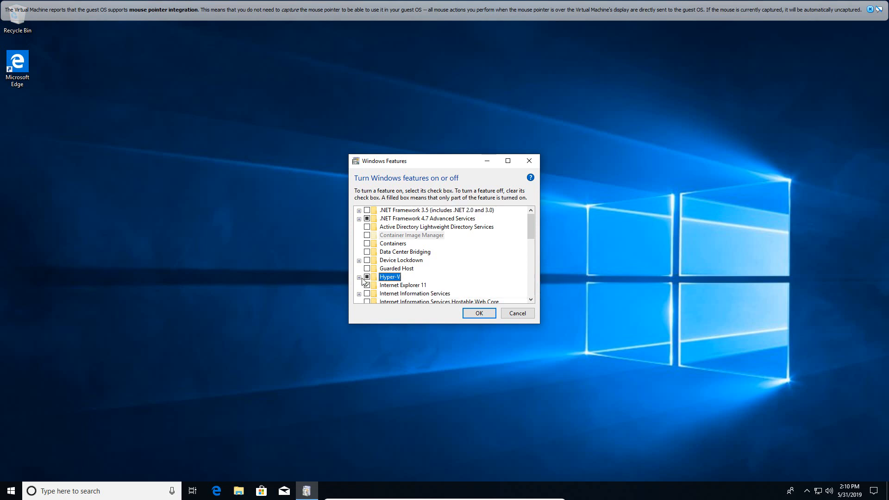
left_click(359, 278)
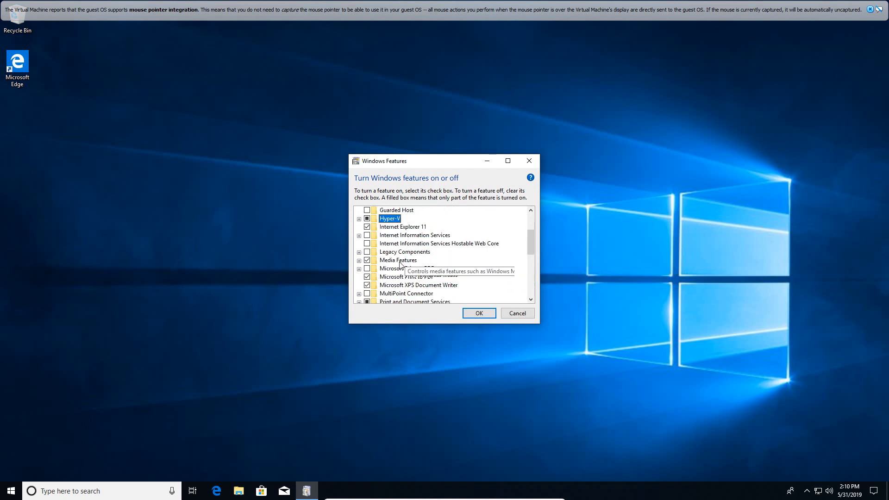
scroll("down", 3)
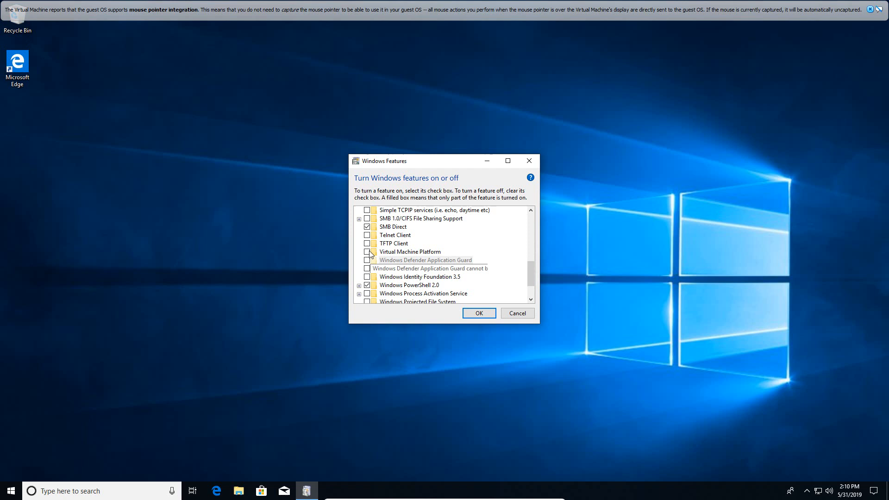
left_click(367, 251)
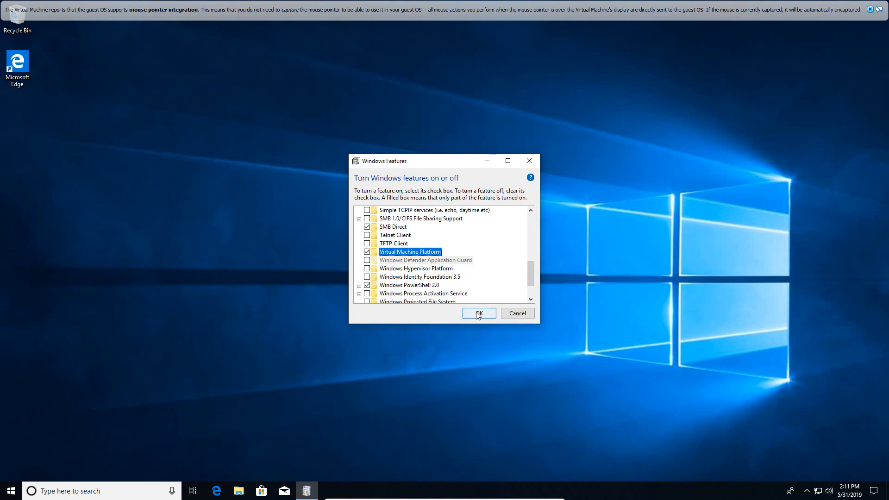
Confirm with OK so Windows installs the features and prompts for a restart.
left_click(478, 313)
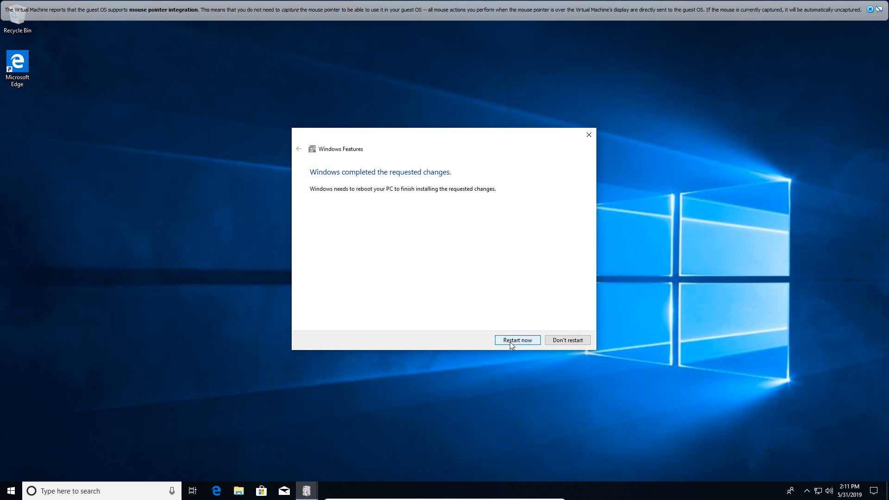
Choose Restart now and dismiss the VM mouse-integration notice during reboot.
left_click(516, 340)
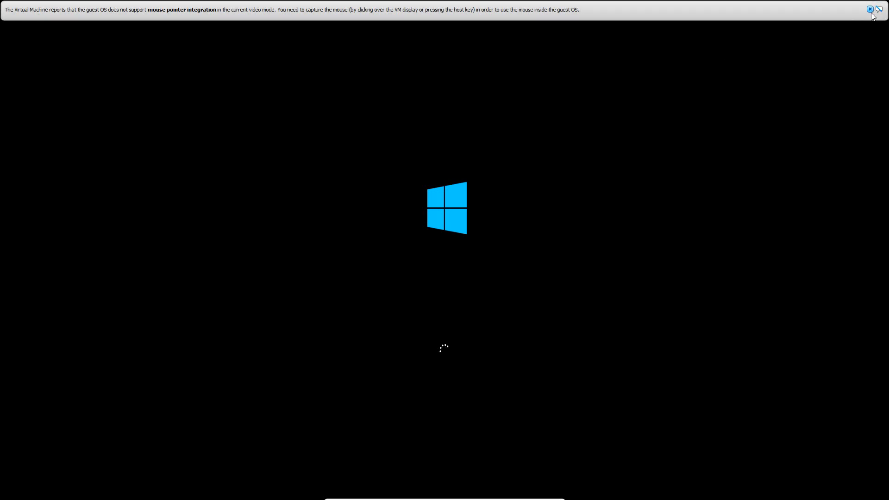
left_click(869, 9)
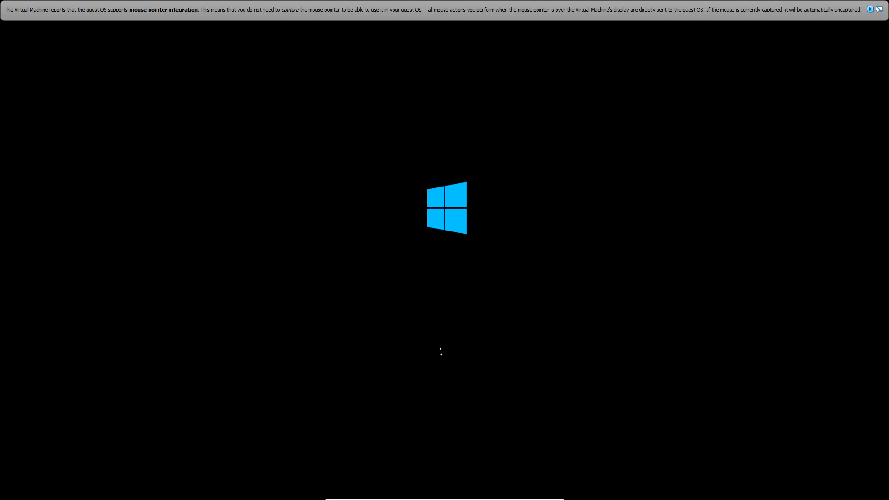
mouse_move(562, 277)
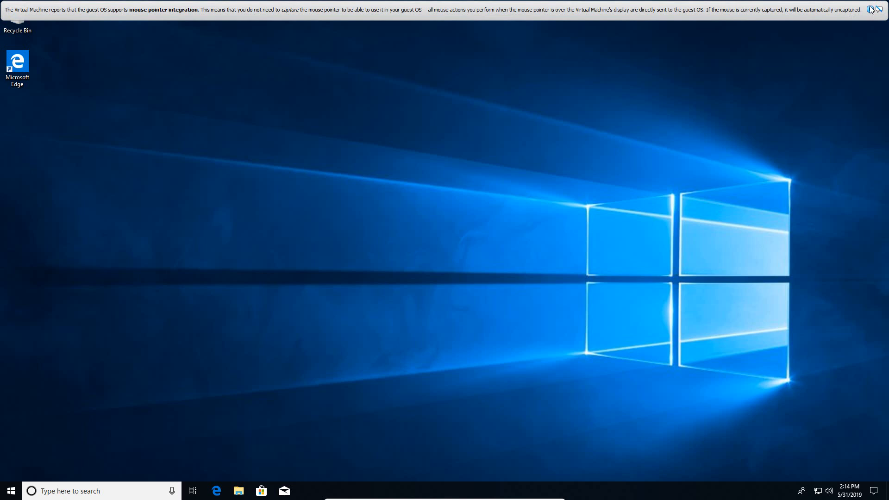
Search 'hyper' from the desktop and launch Hyper-V Manager from the results.
left_click(873, 9)
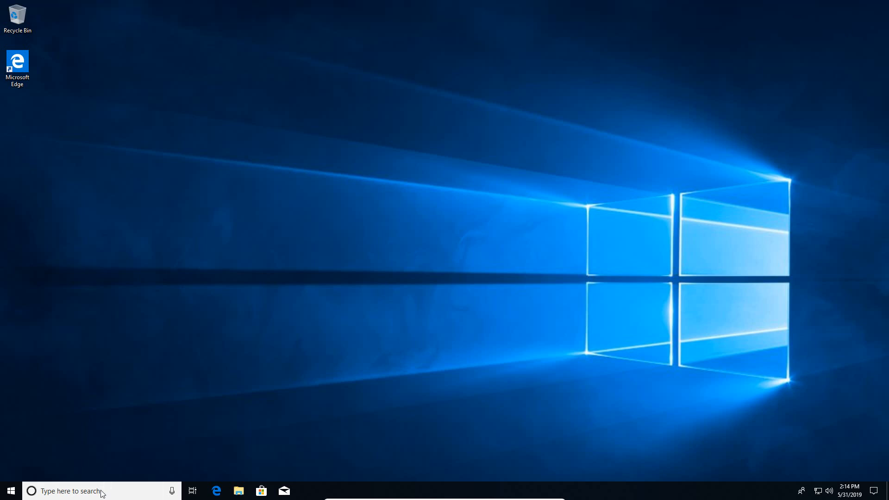
left_click(68, 491)
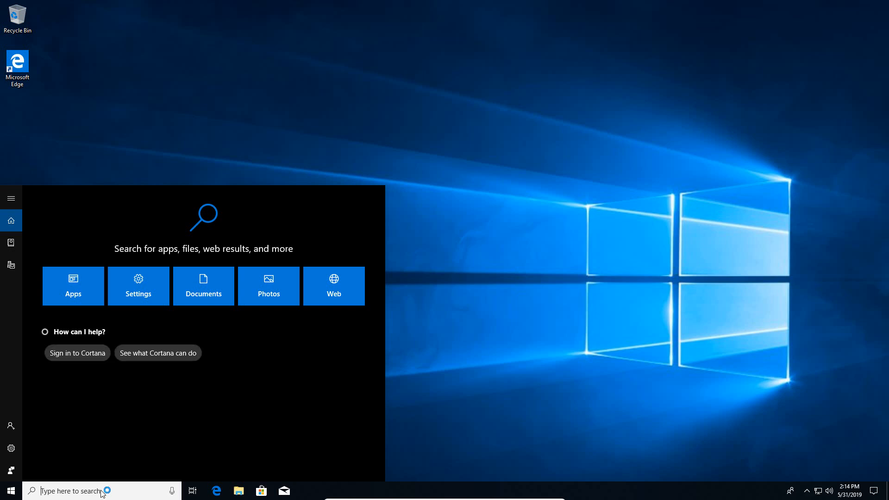
type("hyper-v")
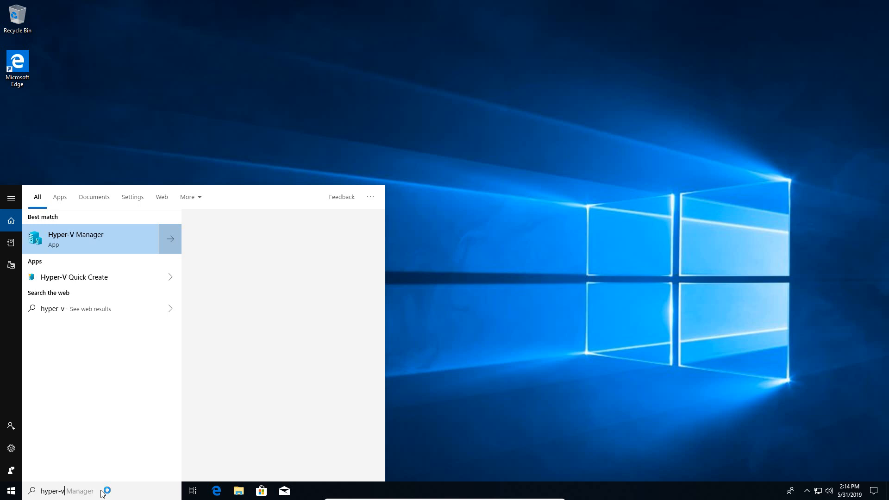
left_click(90, 239)
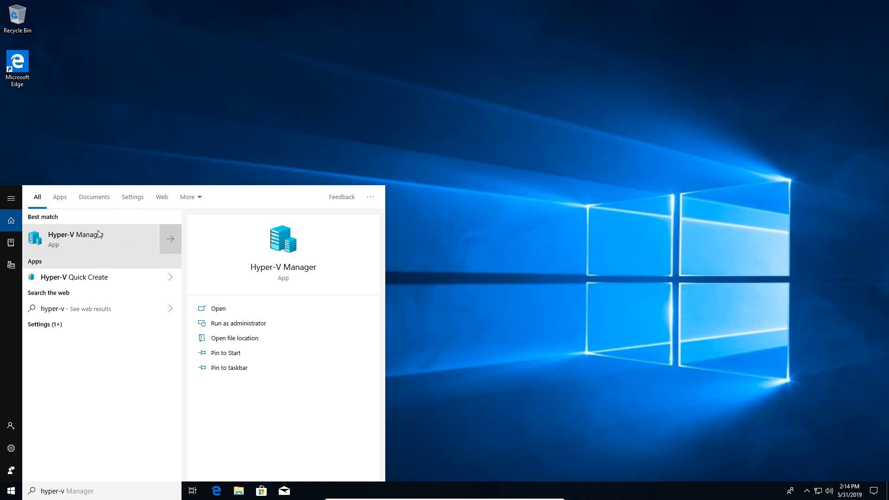
left_click(77, 239)
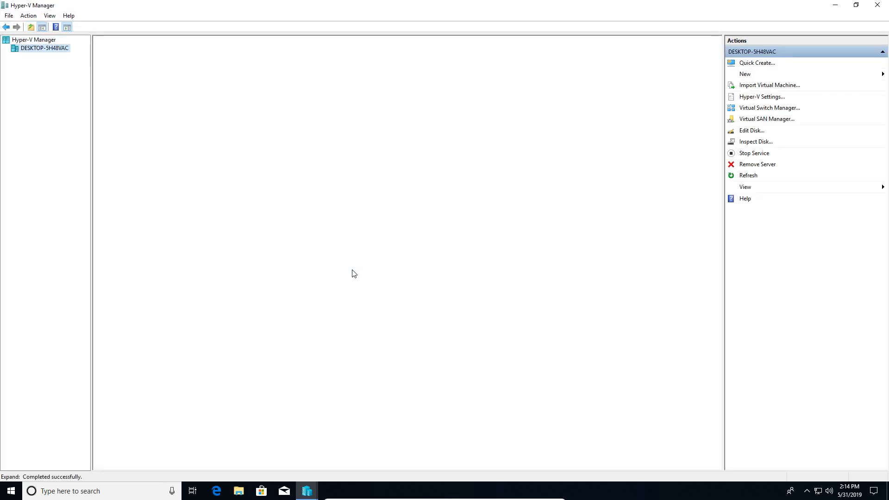
Select the local DESKTOP server node and expand New in the Actions pane.
left_click(43, 47)
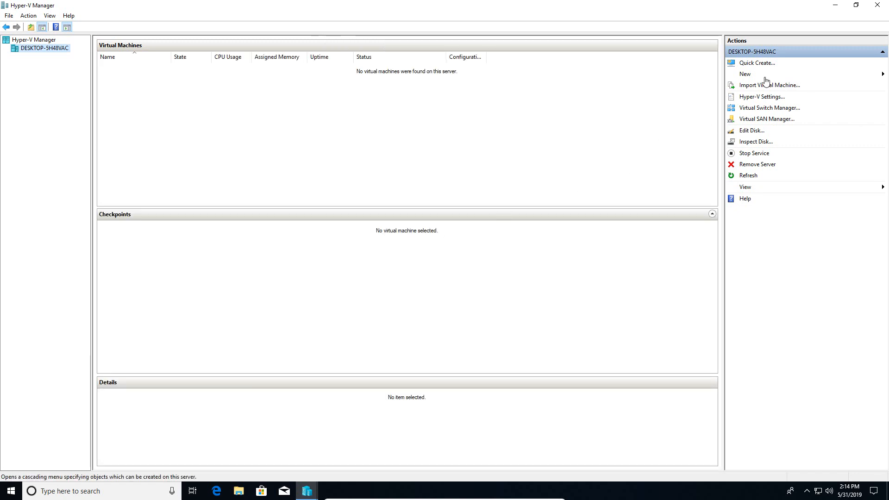
left_click(745, 74)
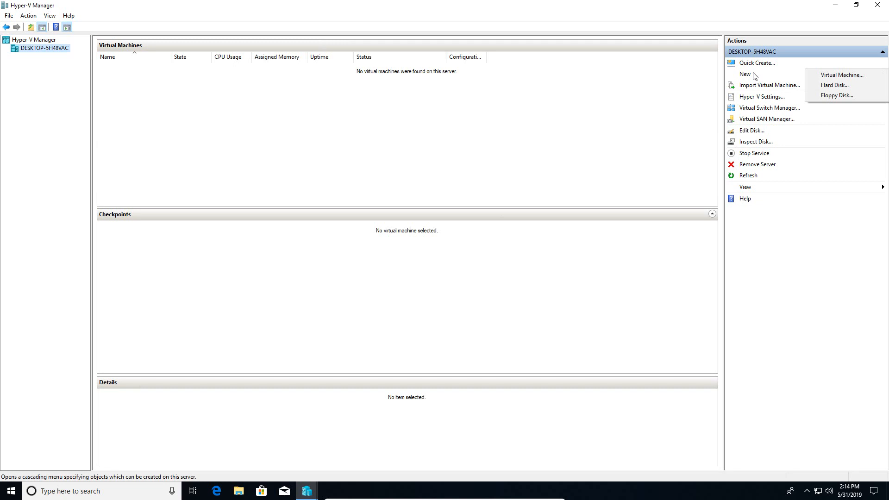
mouse_move(675, 178)
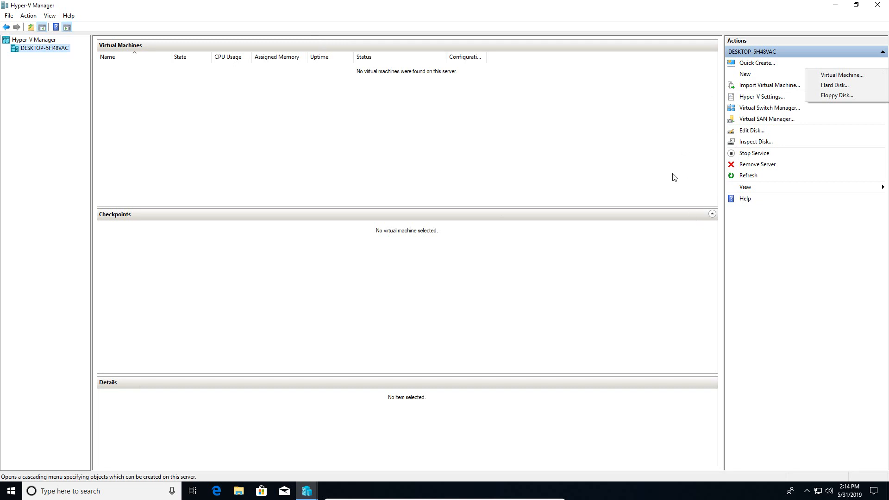
mouse_move(657, 148)
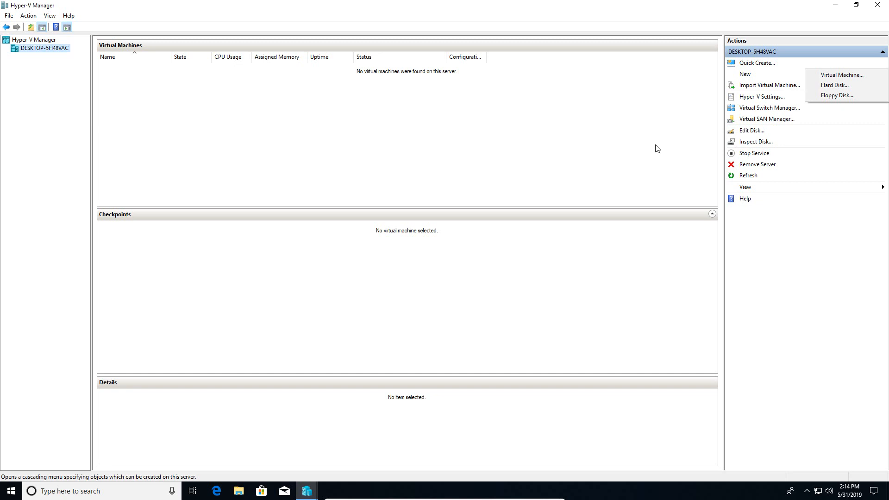
mouse_move(511, 231)
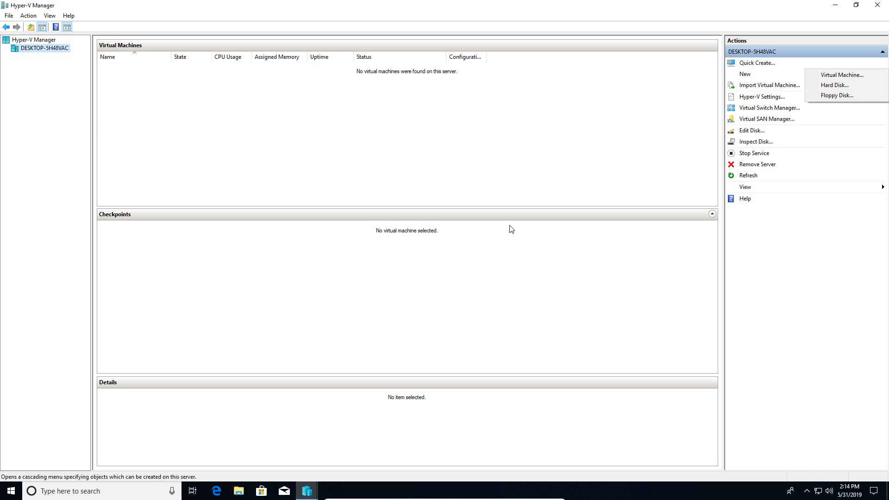
mouse_move(820, 314)
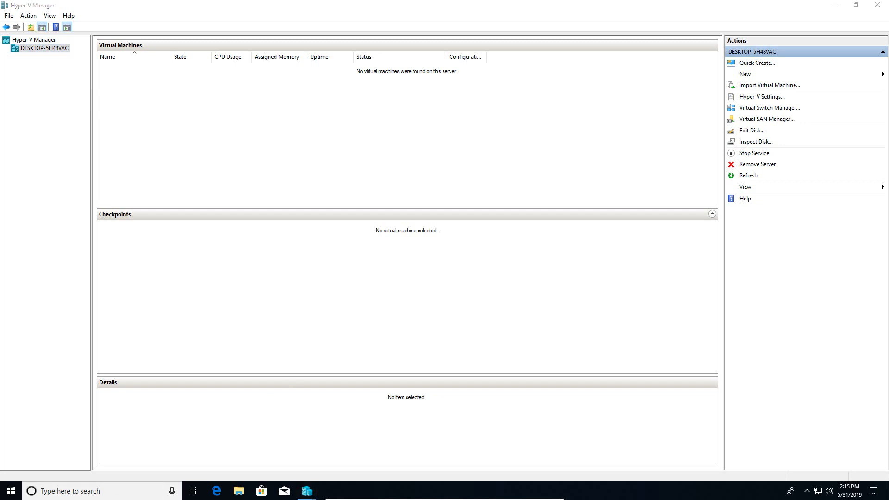
Search 'cmd' and start Command Prompt as administrator for the bcdedit listing.
type("cmd")
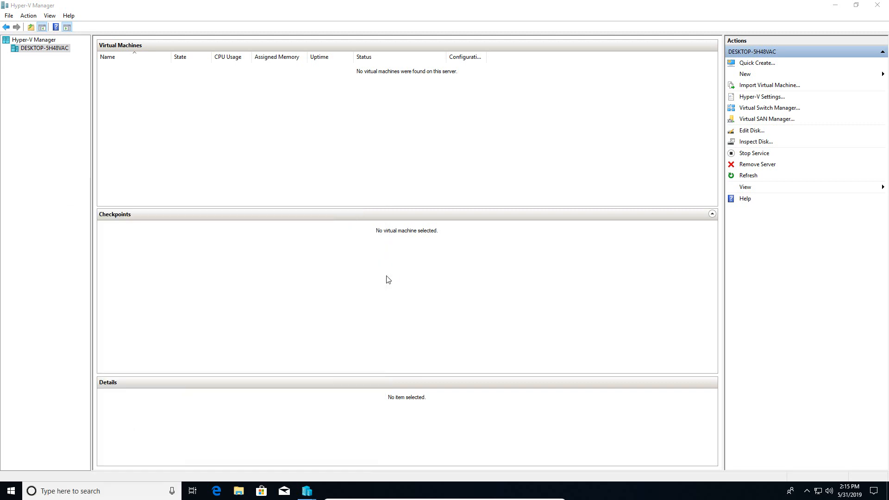
mouse_move(399, 308)
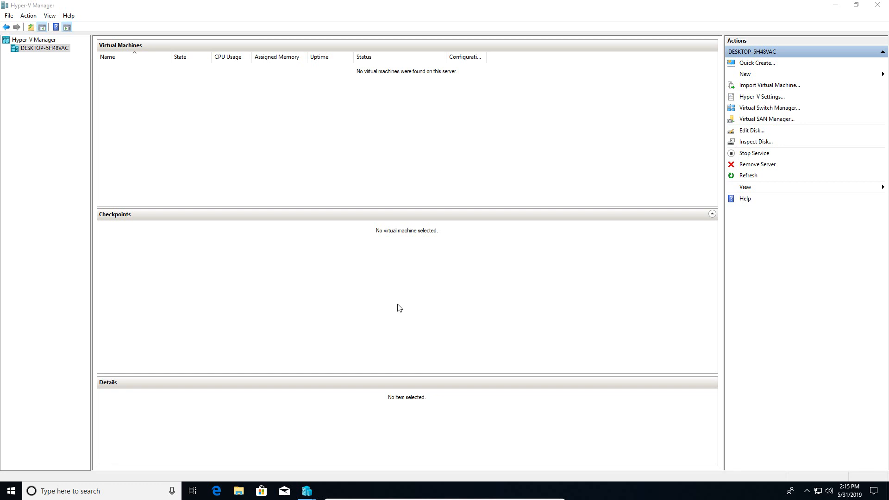
left_click(328, 491)
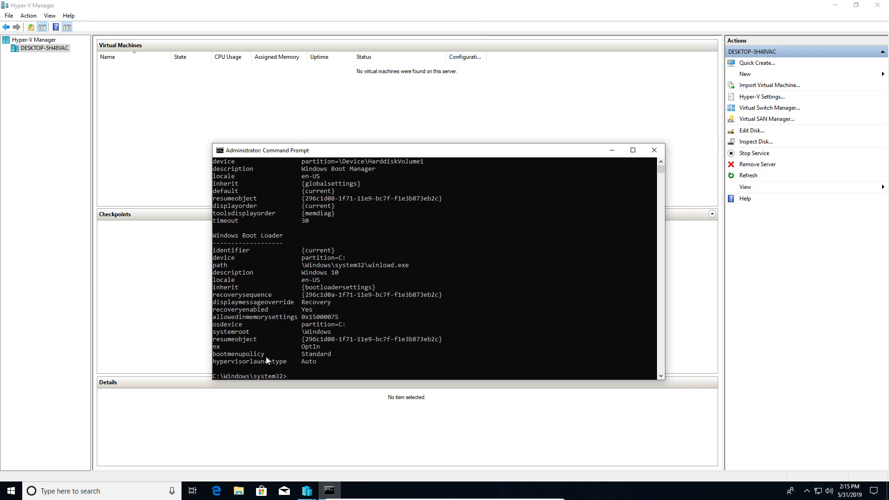
mouse_move(220, 368)
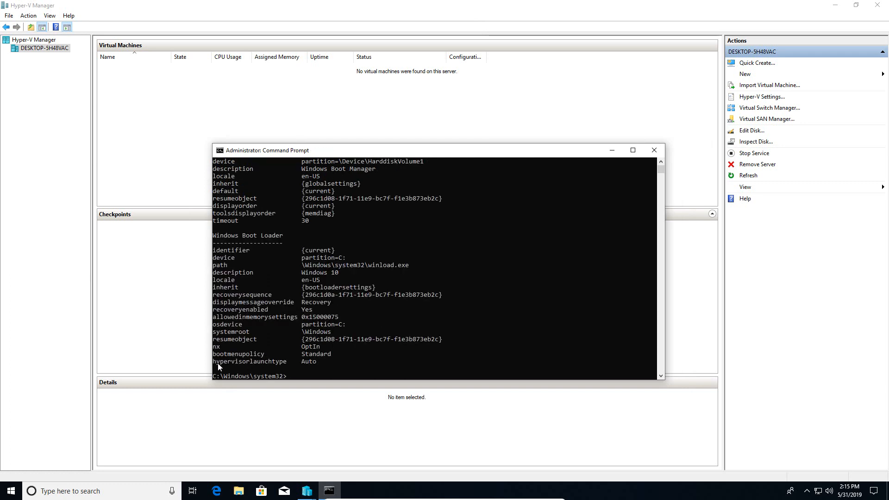
mouse_move(310, 366)
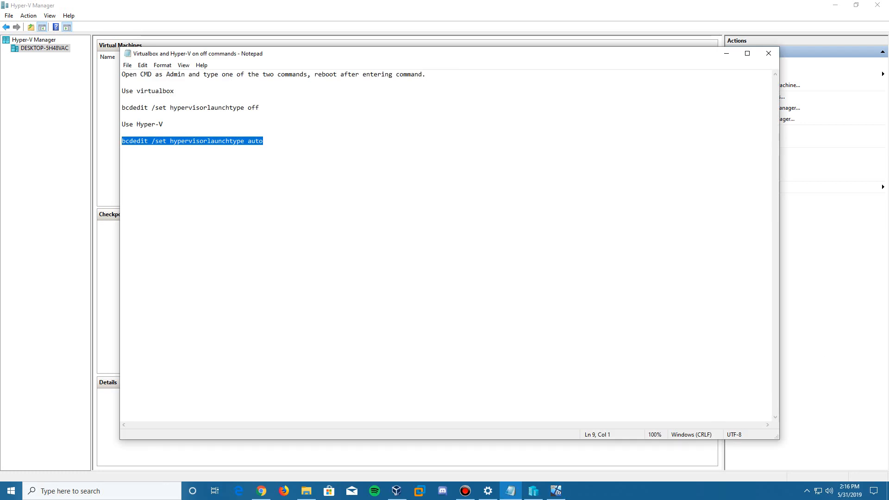
View the Notepad notes with bcdedit /set hypervisorlaunchtype off and auto commands.
left_click(262, 141)
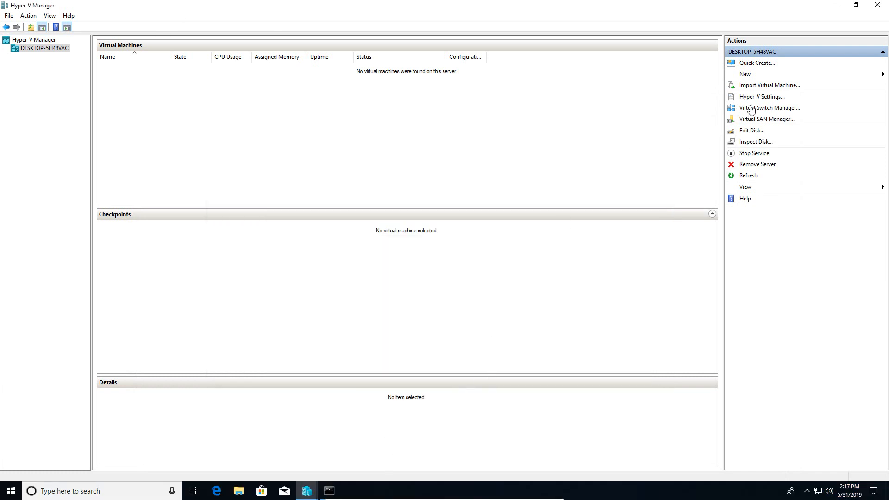
mouse_move(679, 149)
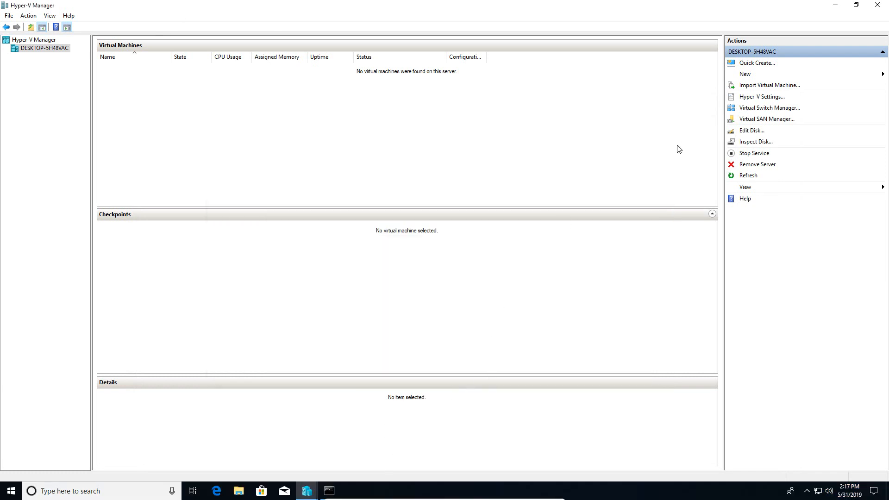
mouse_move(658, 155)
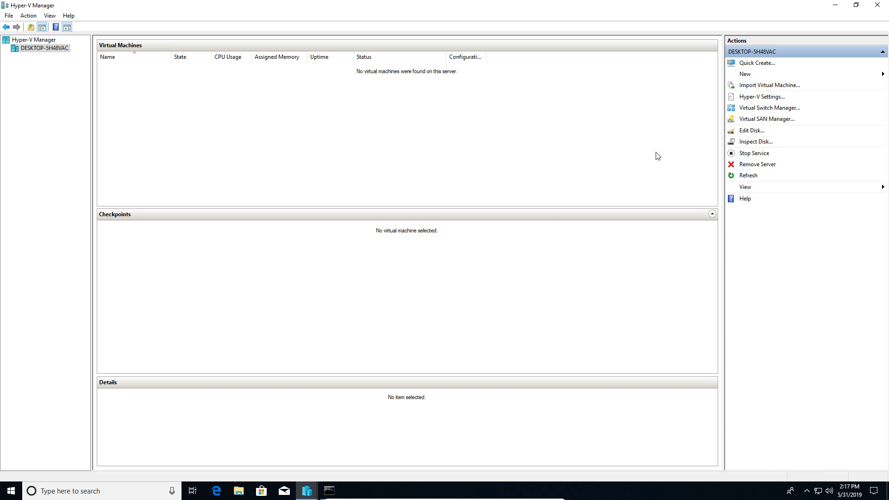